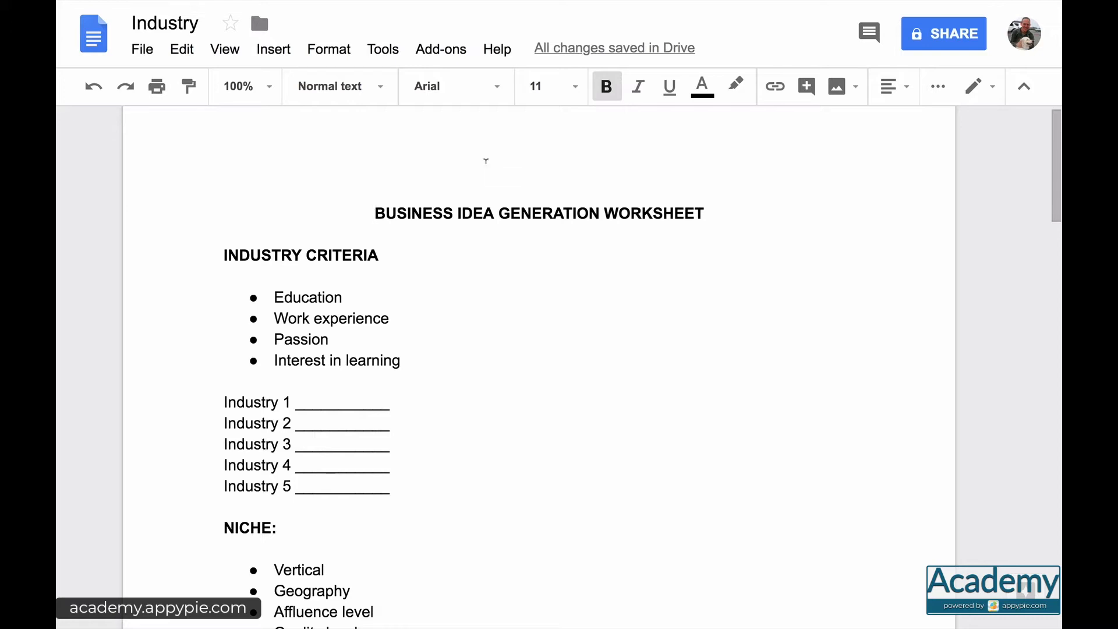
pyautogui.moveTo(535, 386)
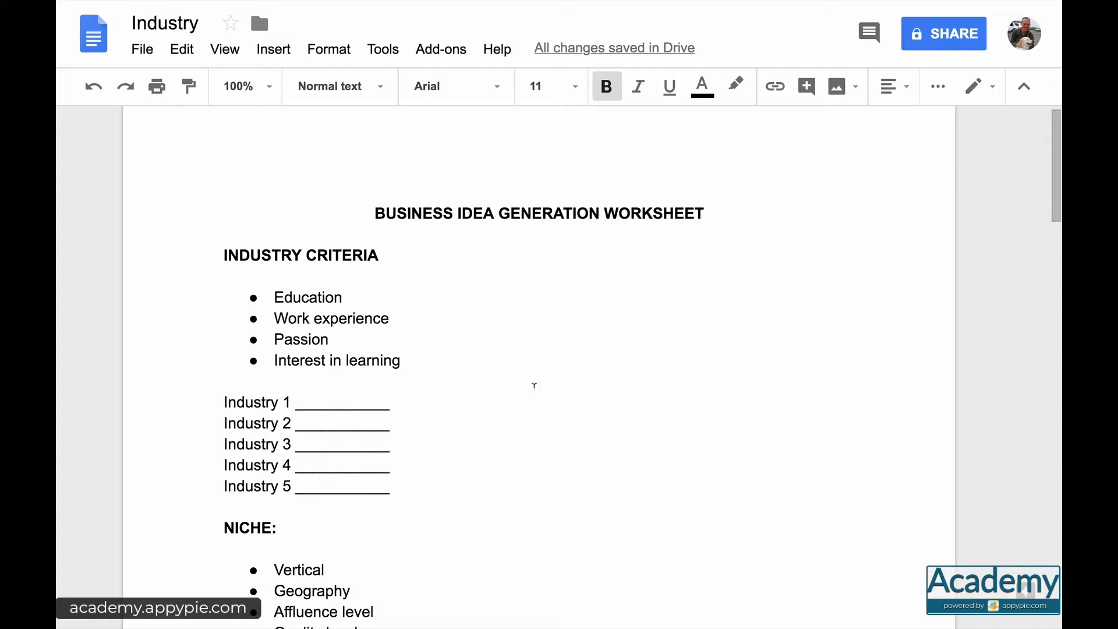
pyautogui.moveTo(586, 385)
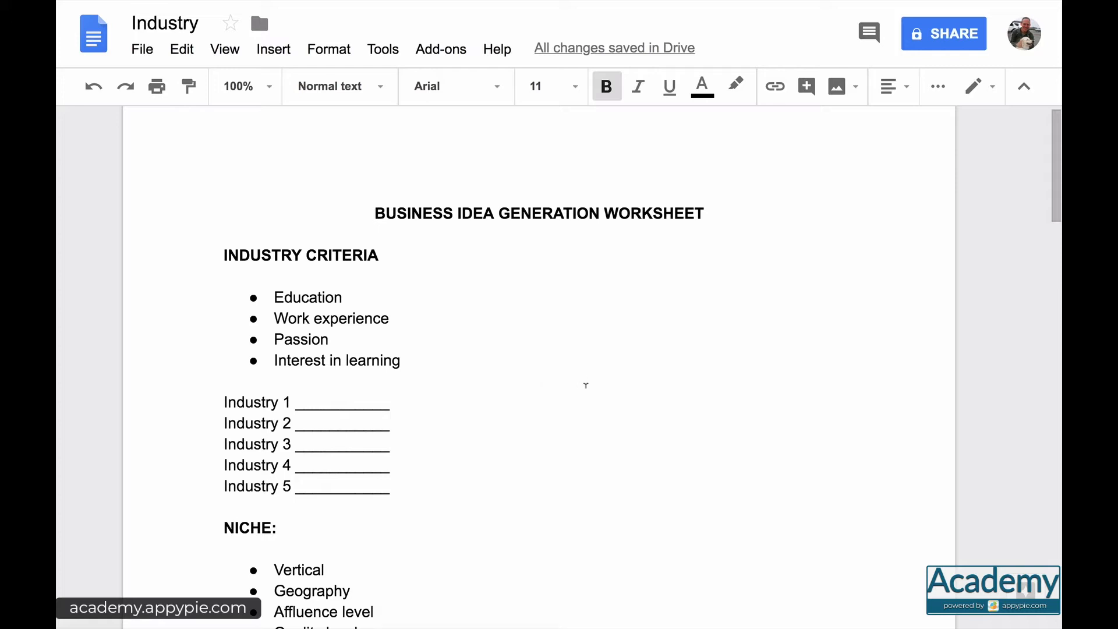
pyautogui.moveTo(519, 399)
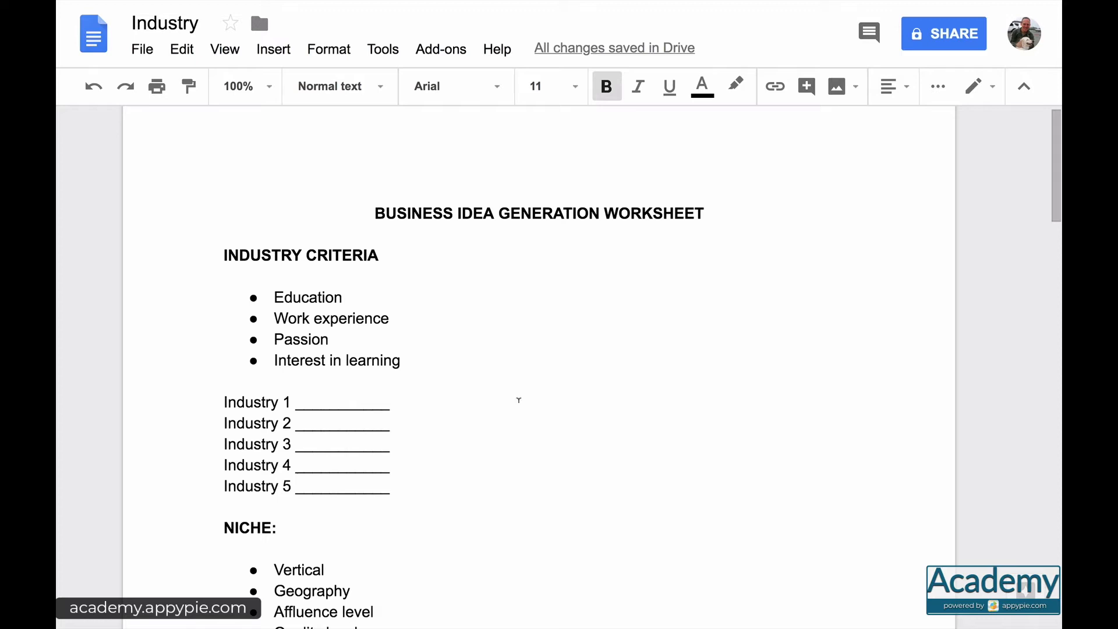
pyautogui.moveTo(408, 467)
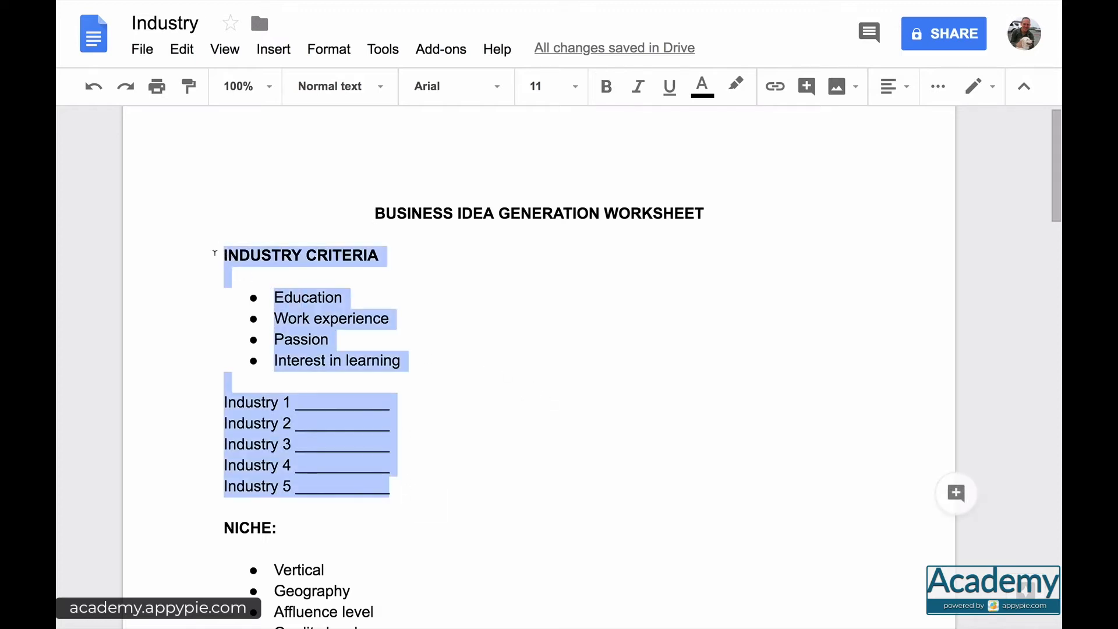
# Review the industry criteria, highlighting the Passion and Education entries for emphasis.
pyautogui.click(272, 255)
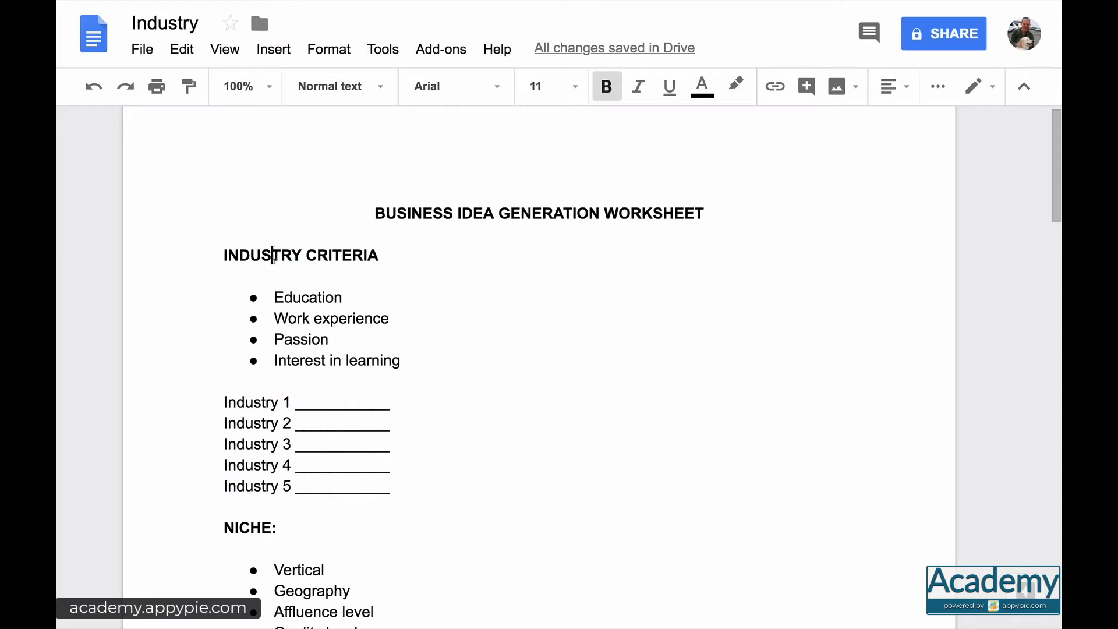
pyautogui.moveTo(386, 335)
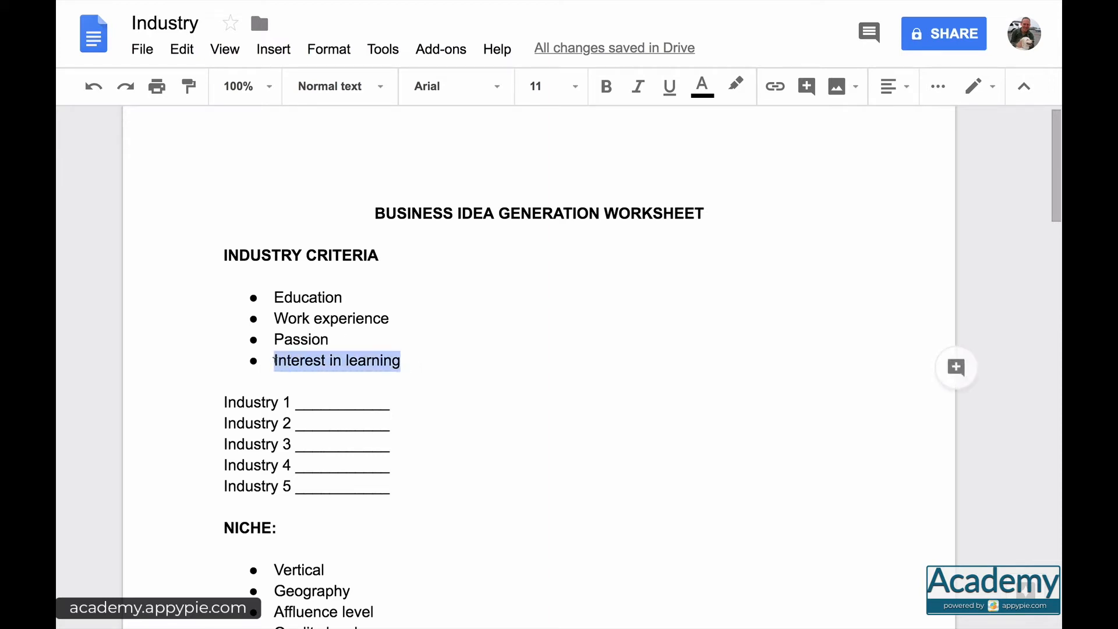
pyautogui.click(302, 339)
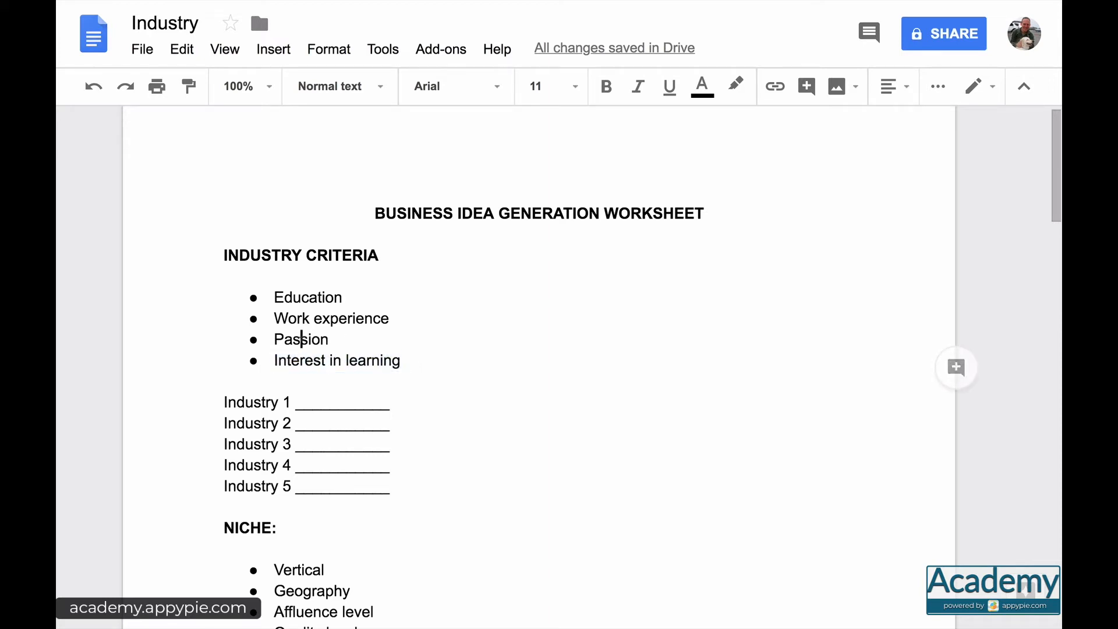
pyautogui.doubleClick(301, 339)
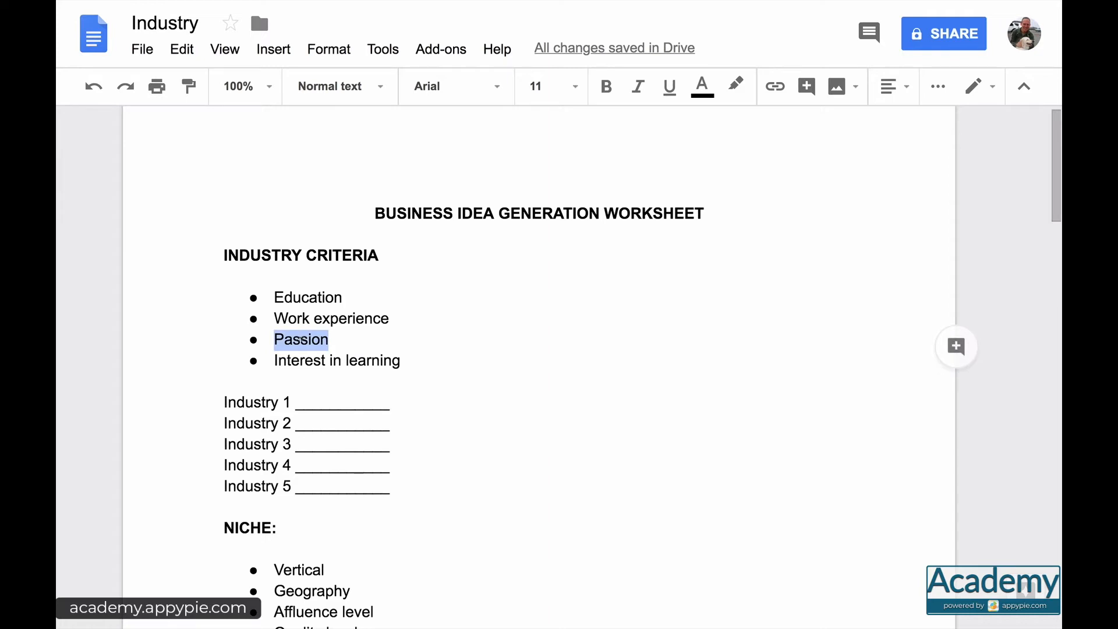
pyautogui.click(305, 402)
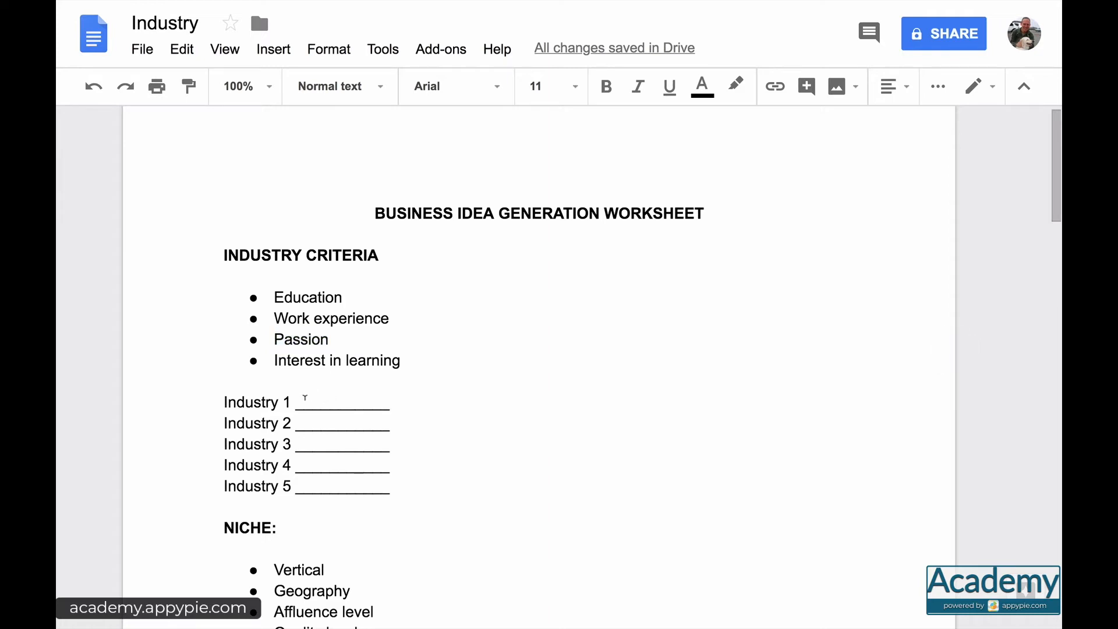
pyautogui.click(304, 402)
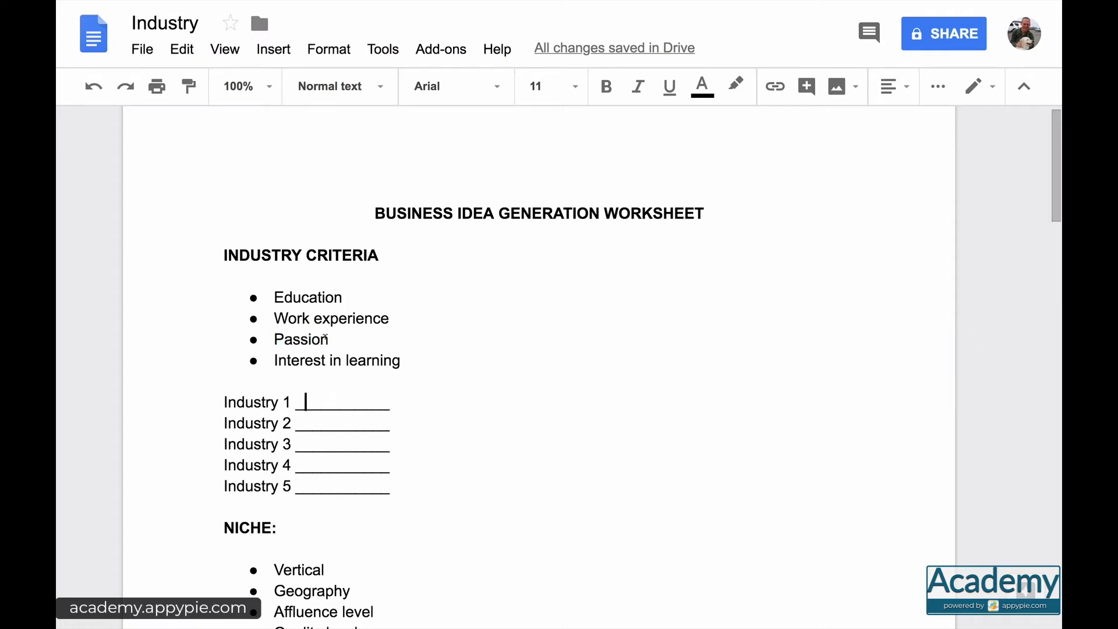
pyautogui.doubleClick(308, 297)
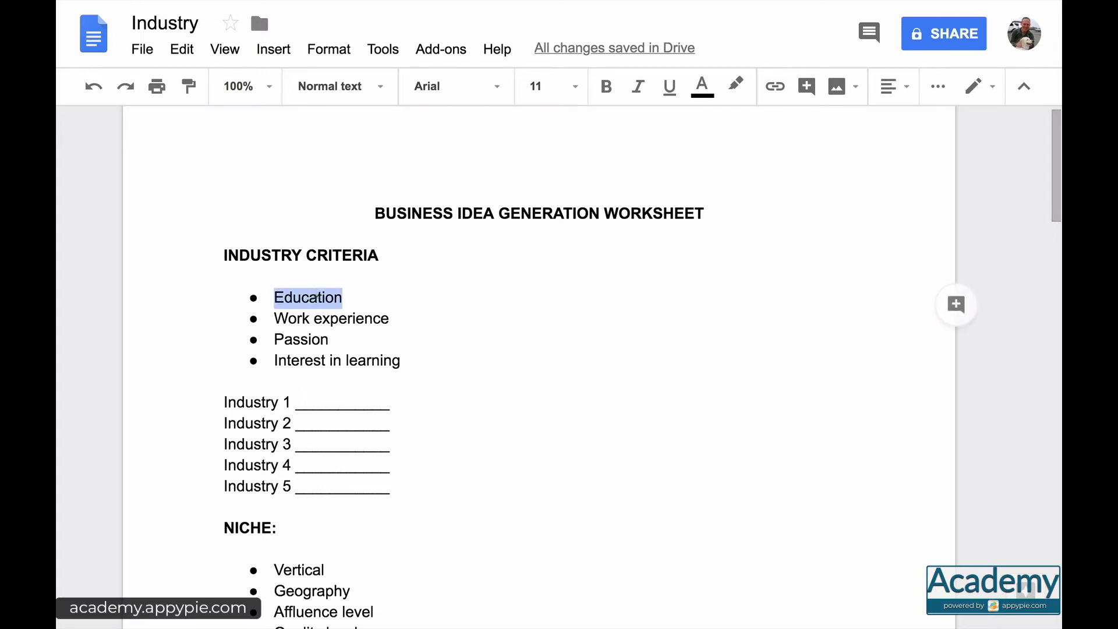
pyautogui.click(303, 423)
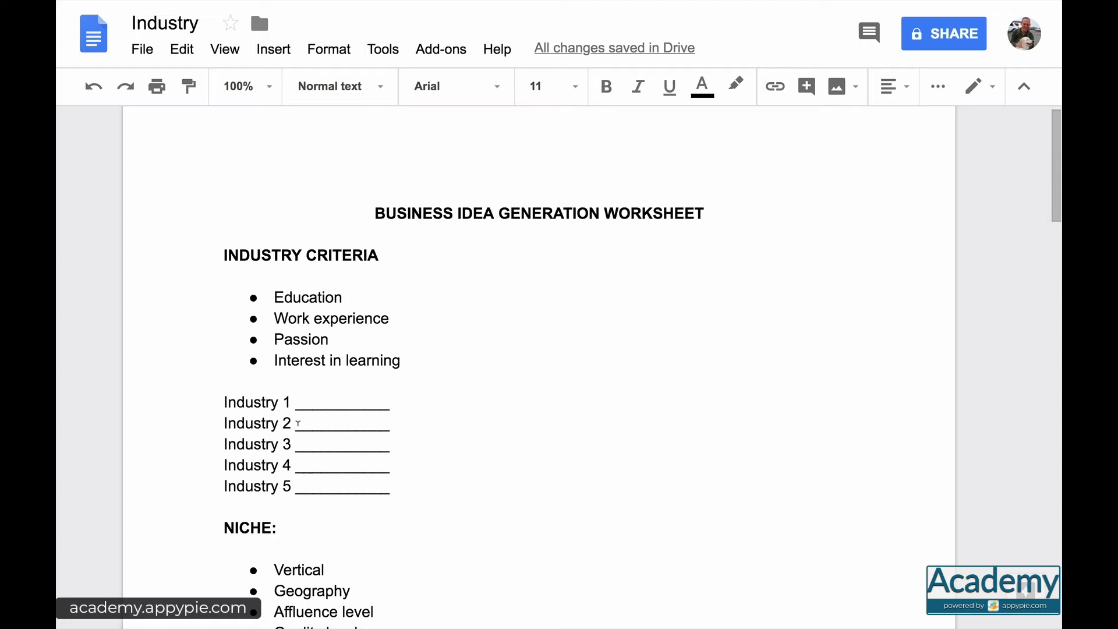
pyautogui.moveTo(410, 360)
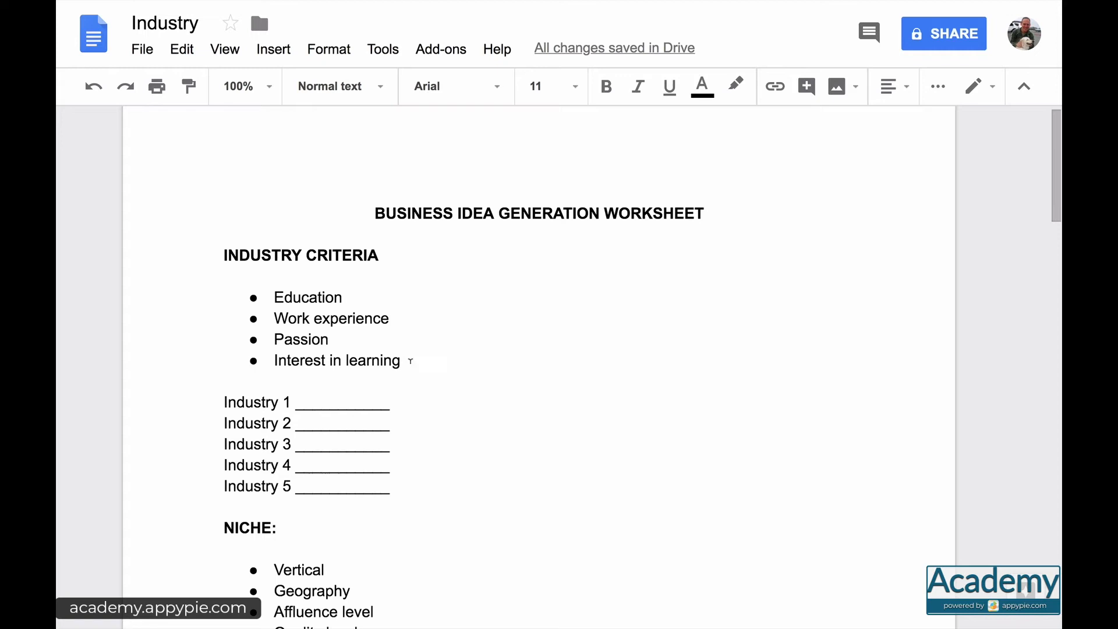
pyautogui.moveTo(402, 489)
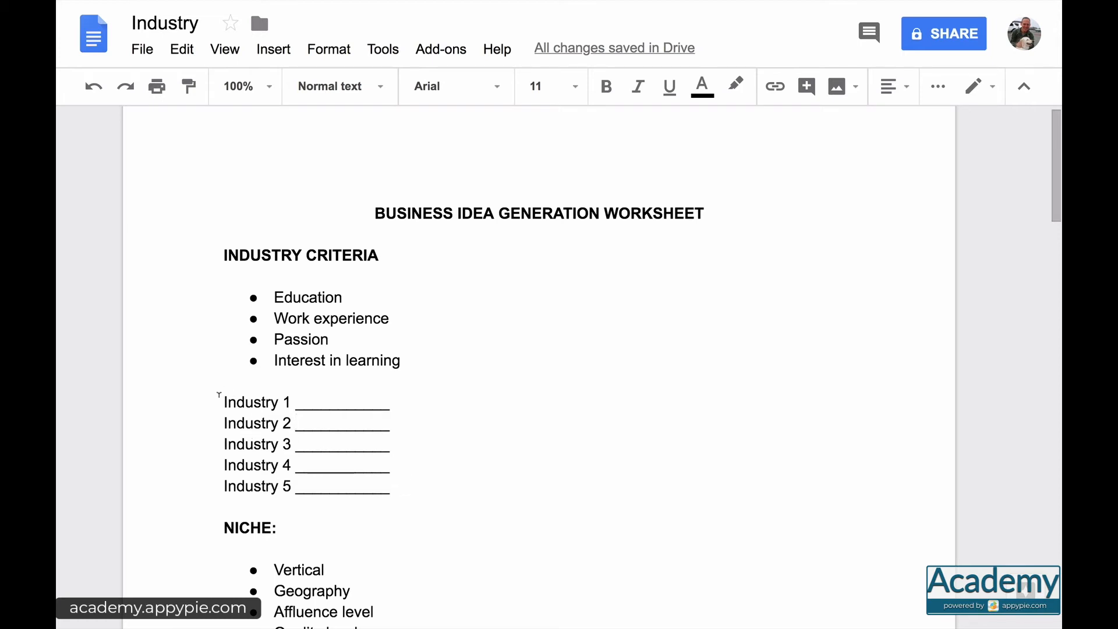
pyautogui.moveTo(414, 359)
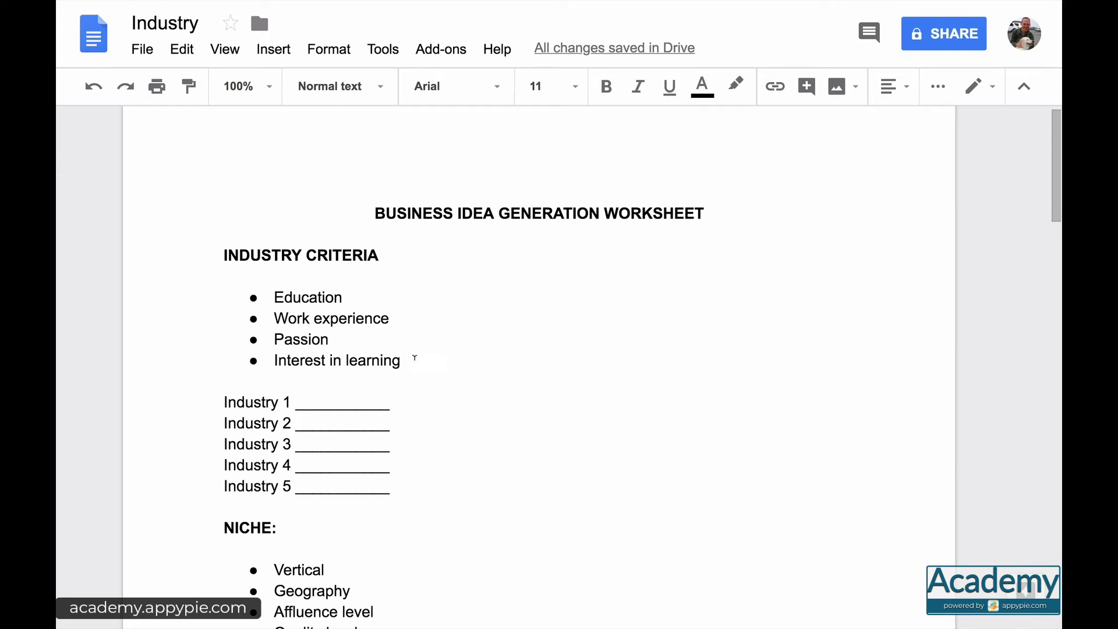
# Add a fifth criterion bullet 'What do you want to surround yourself with?' after Interest in learning.
pyautogui.press('enter')
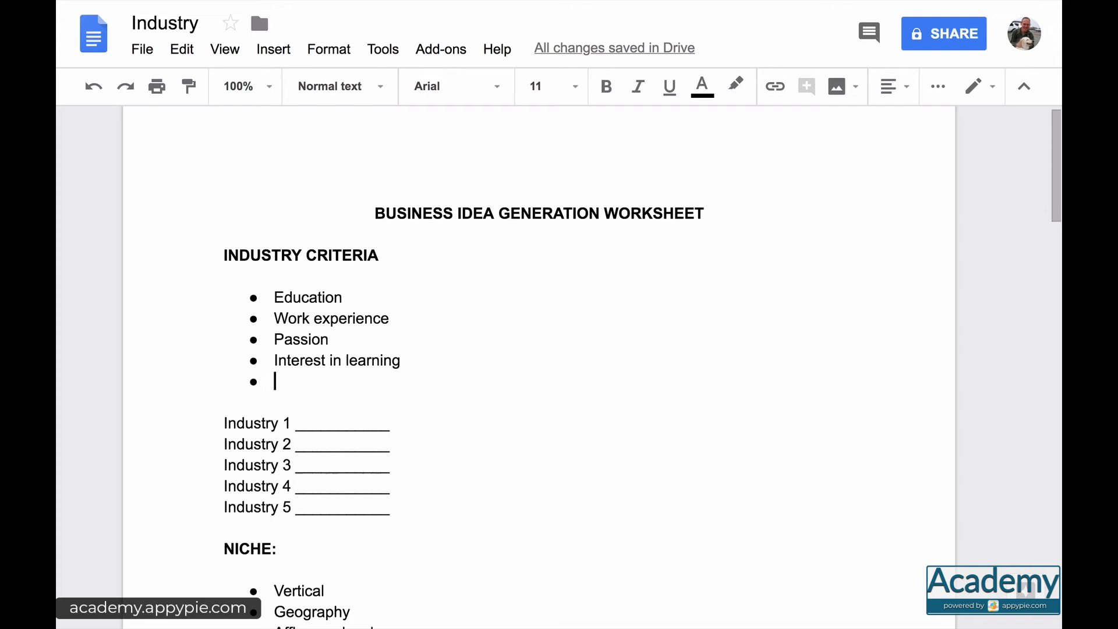
pyautogui.write('What do you want to surround yourself with?')
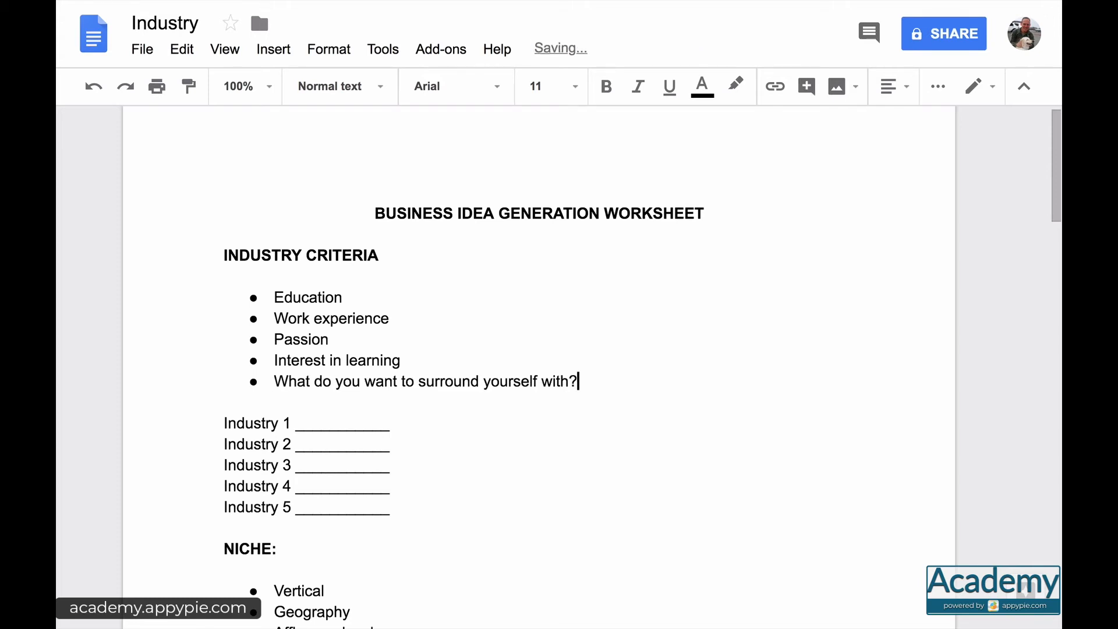